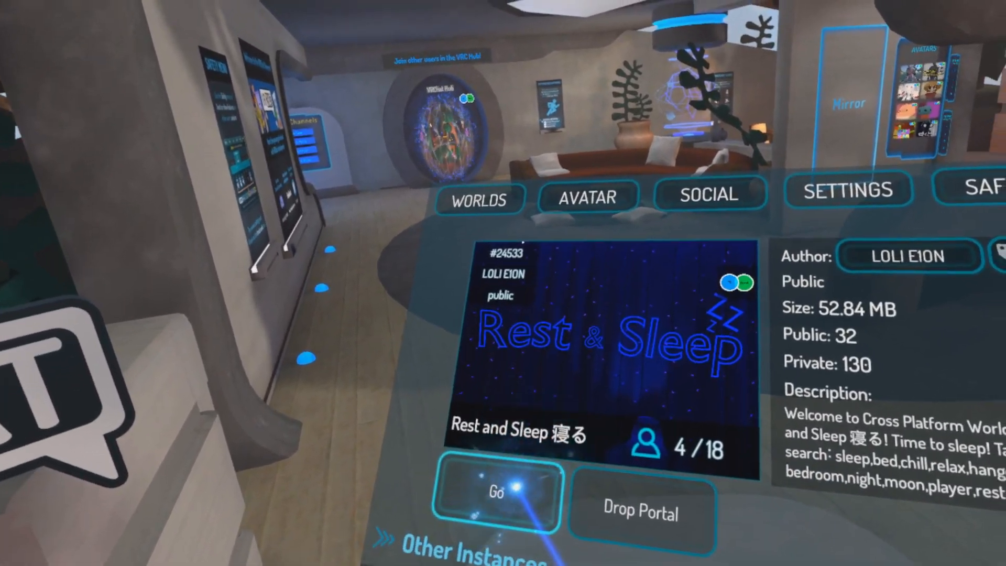
Join the Rest and Sleep world and view the mountain terrain from another angle
{"action": "left_click", "coordinate": [495, 492]}
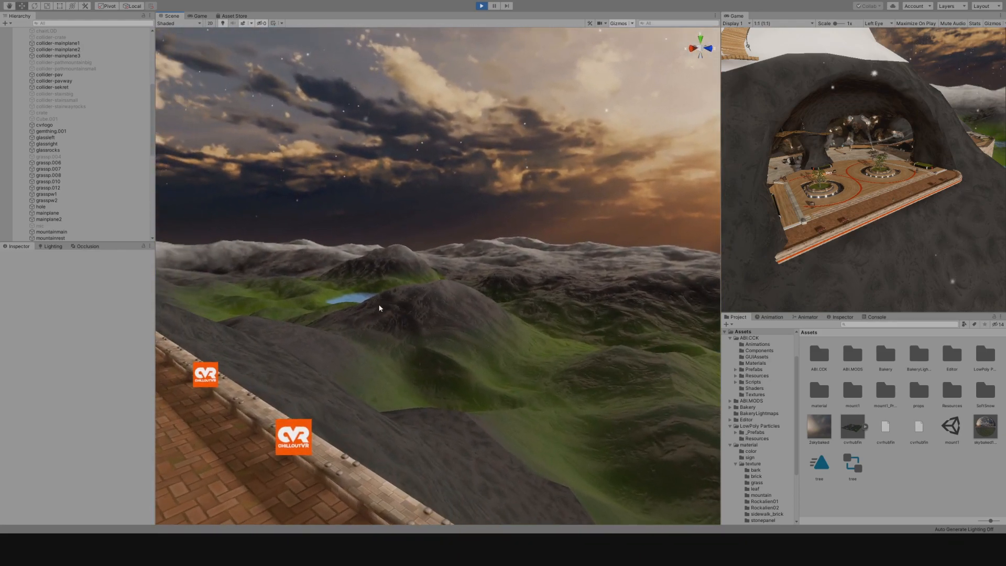
{"action": "left_click_drag", "start_coordinate": [379, 309], "coordinate": [482, 261]}
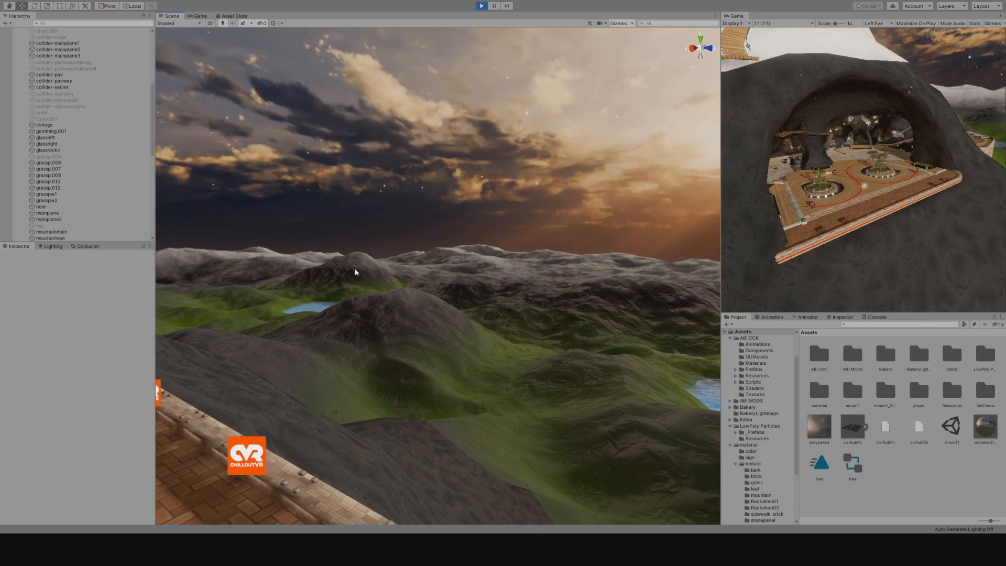
{"action": "left_click", "coordinate": [49, 237]}
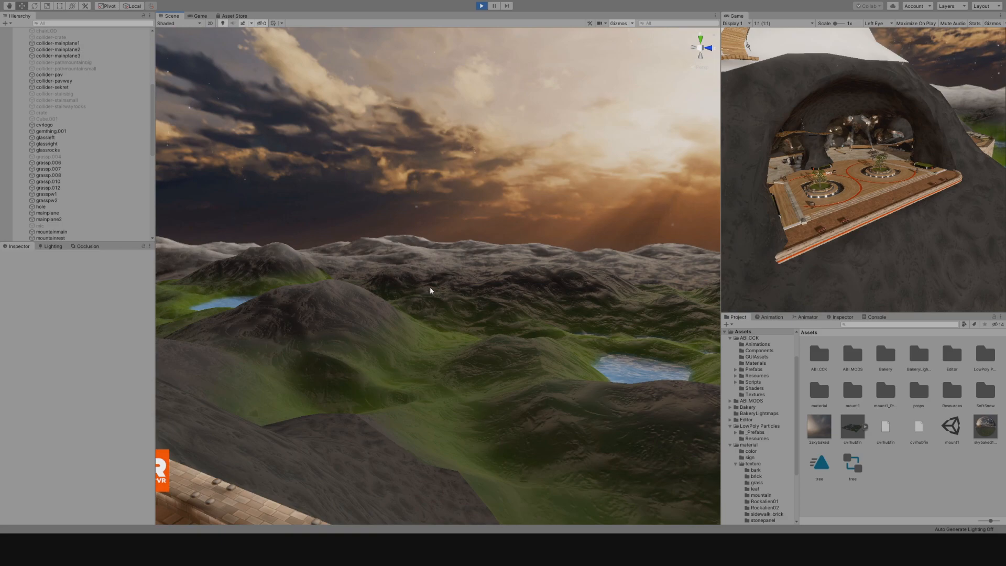
{"action": "mouse_move", "coordinate": [492, 277]}
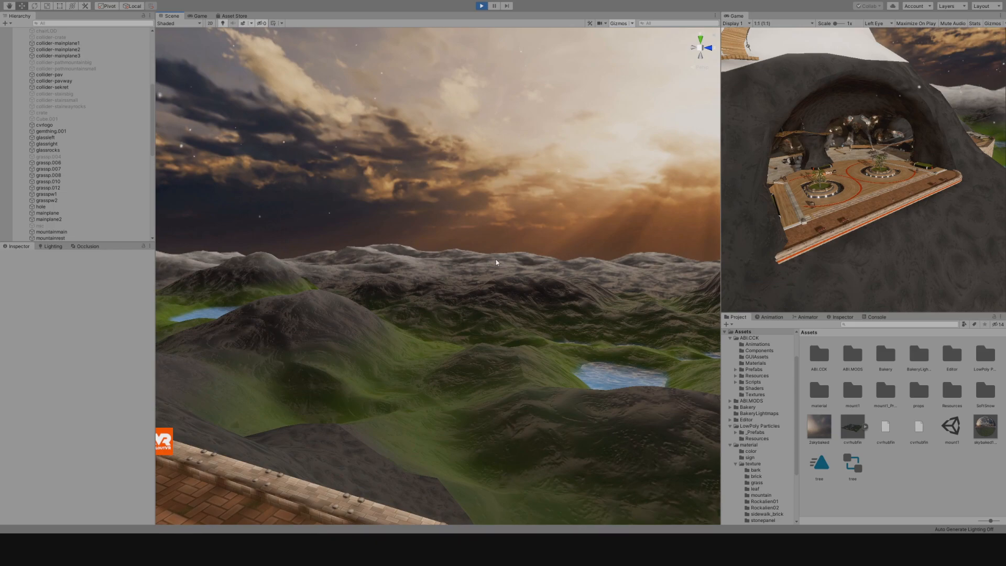
{"action": "mouse_move", "coordinate": [499, 259]}
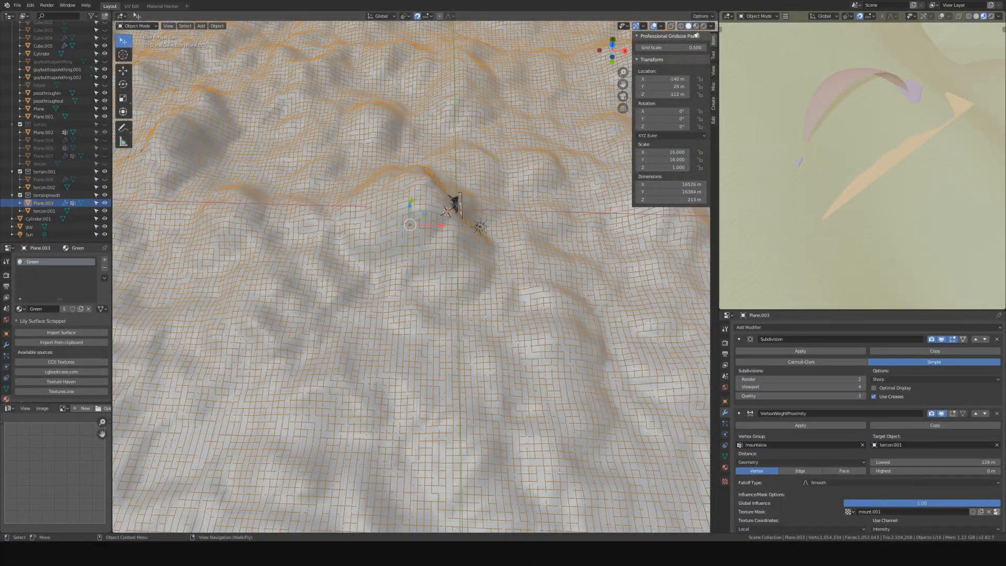
Toggle vertex editing on the terrain plane, then select cvrhubmountainrange4 and show lighting settings
{"action": "key", "text": "Tab"}
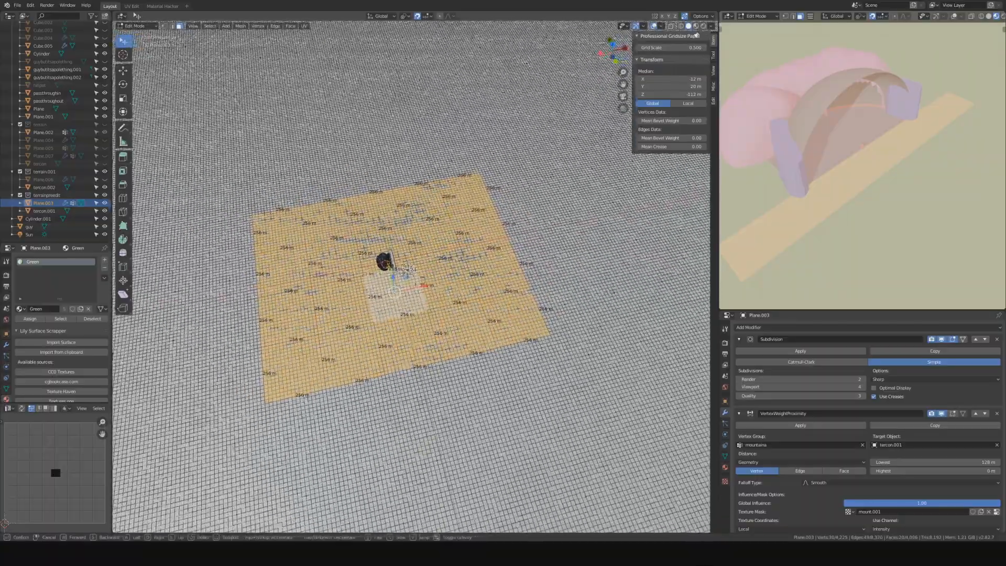
{"action": "key", "text": "Tab"}
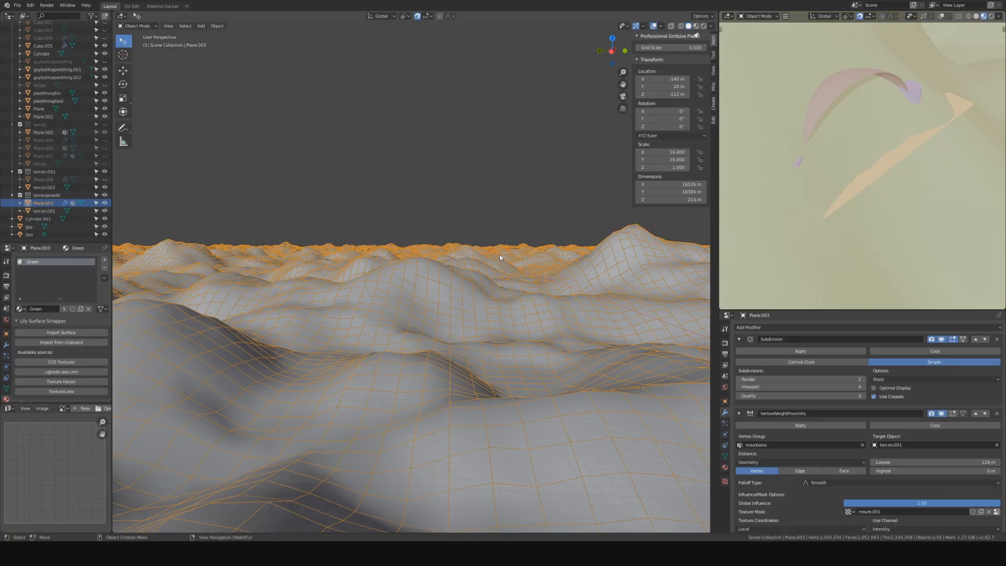
{"action": "key", "text": "Tab"}
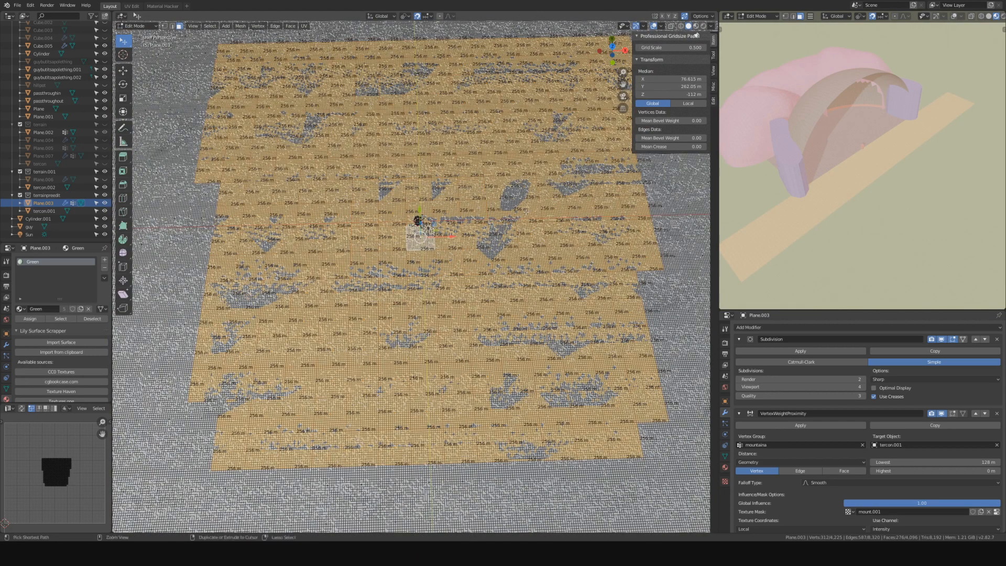
{"action": "key", "text": "x"}
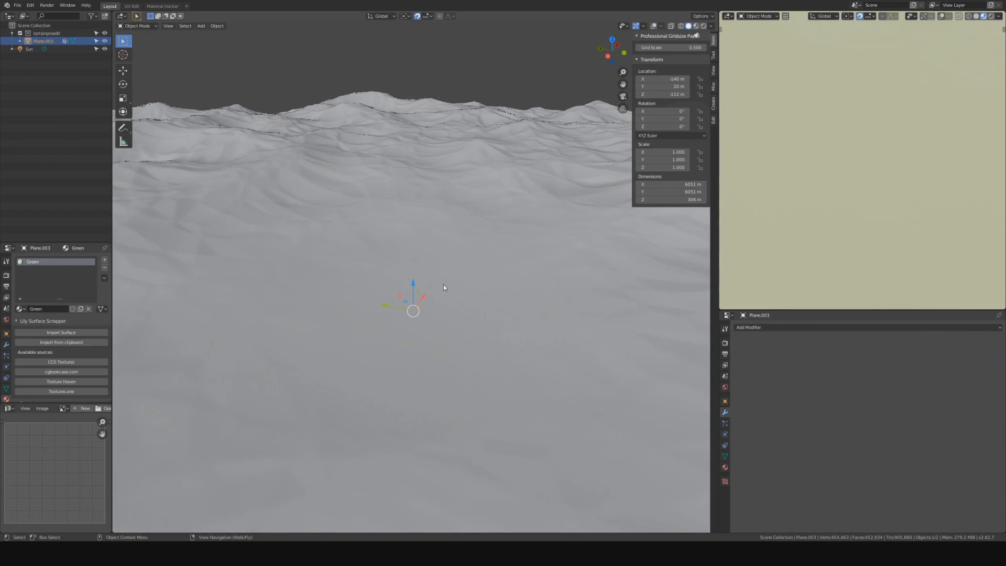
{"action": "mouse_move", "coordinate": [566, 181]}
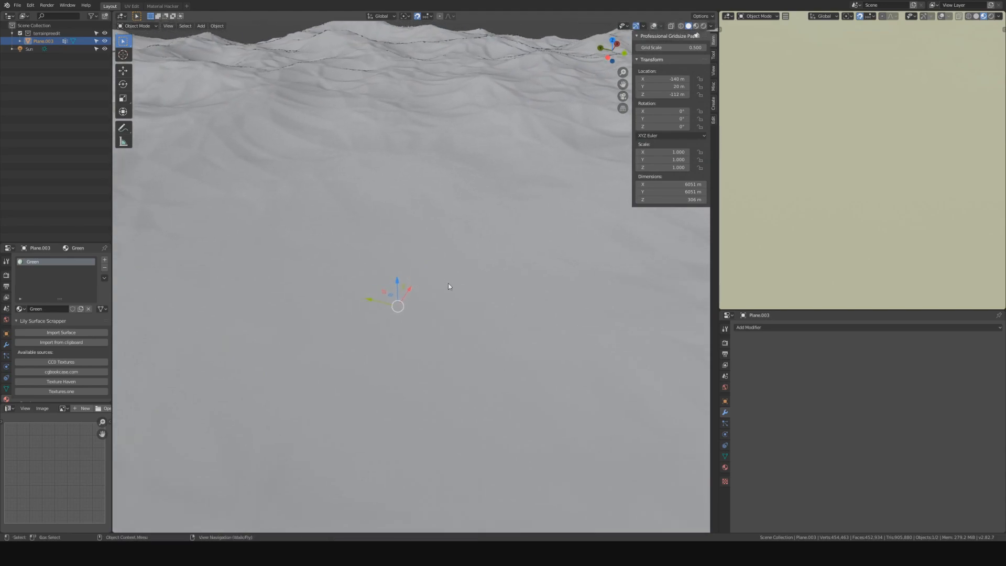
{"action": "mouse_move", "coordinate": [443, 269]}
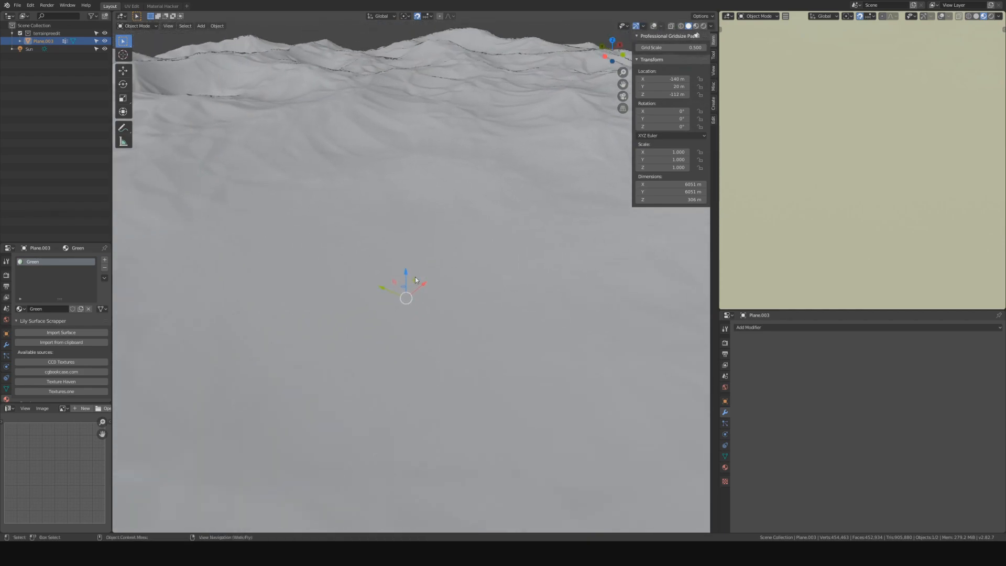
{"action": "mouse_move", "coordinate": [415, 280]}
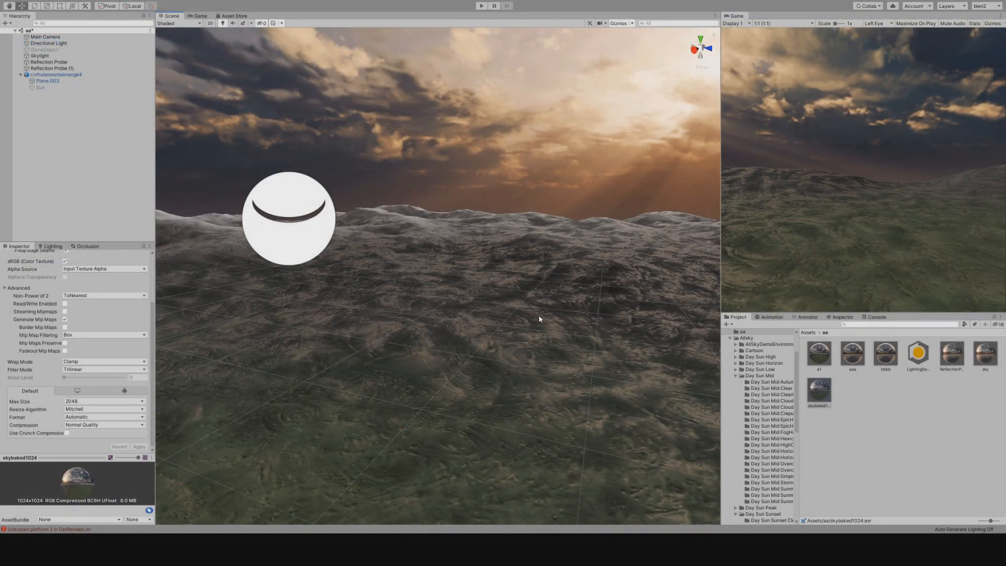
{"action": "mouse_move", "coordinate": [480, 270]}
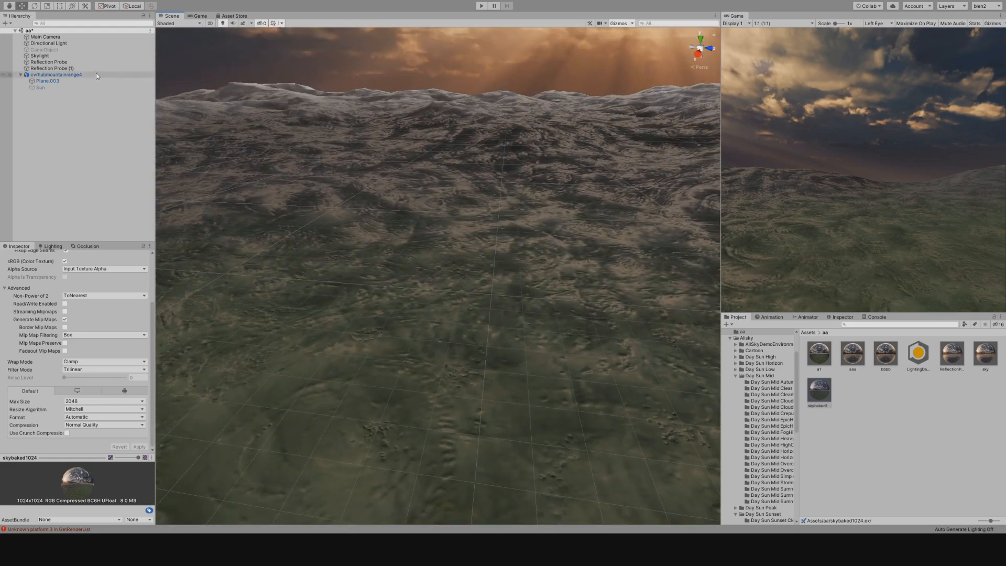
{"action": "left_click", "coordinate": [48, 62]}
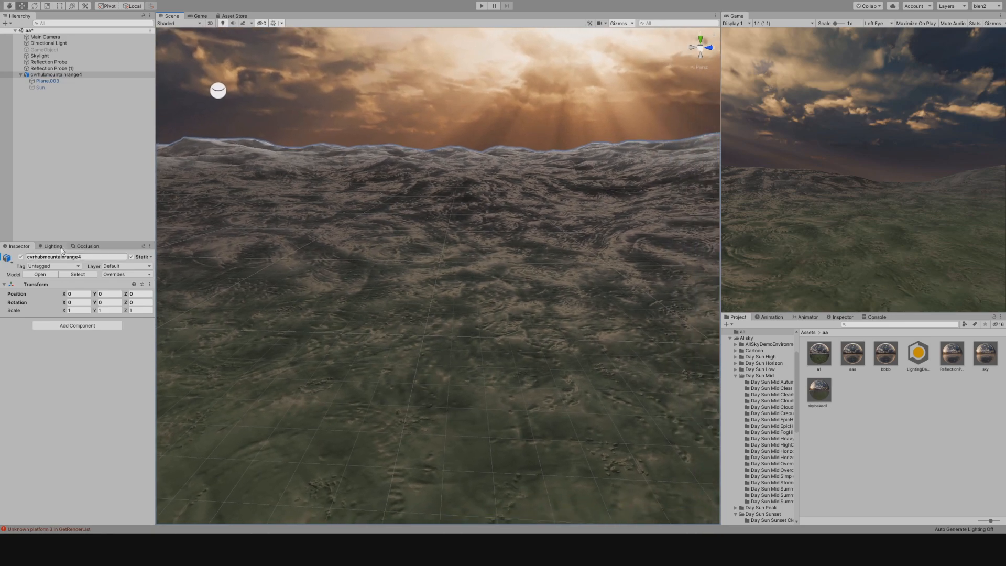
{"action": "left_click", "coordinate": [52, 246]}
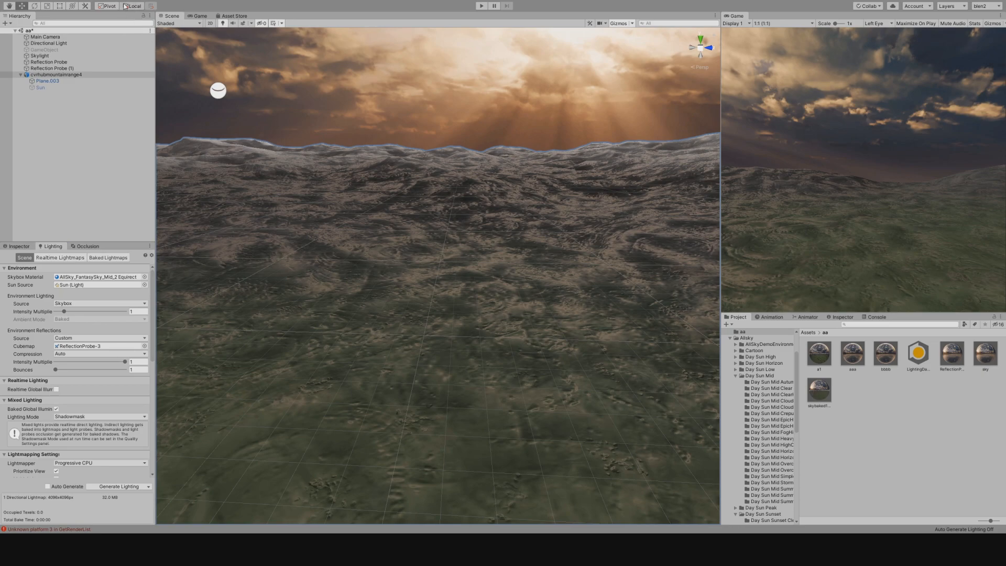
{"action": "mouse_move", "coordinate": [436, 271]}
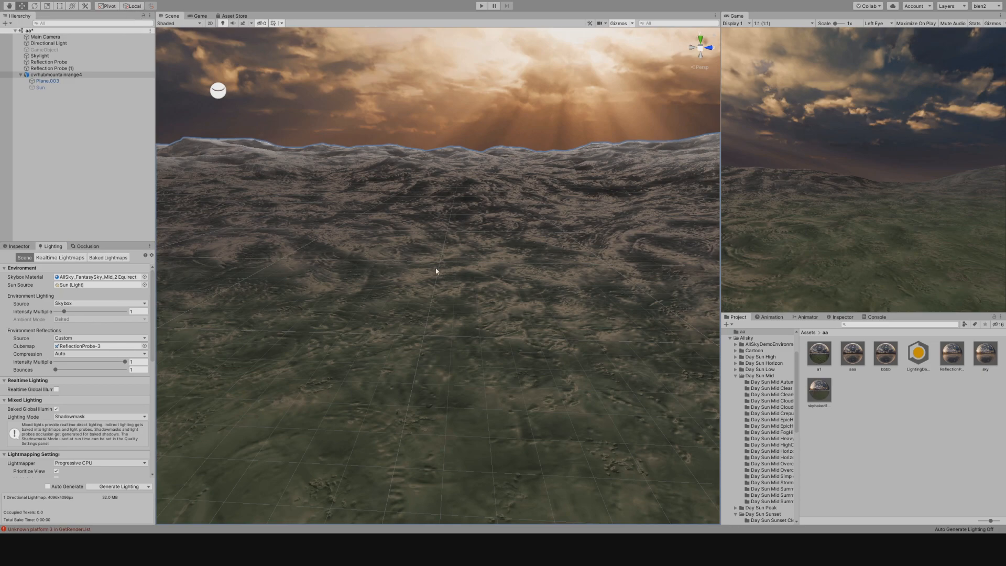
{"action": "mouse_move", "coordinate": [648, 286]}
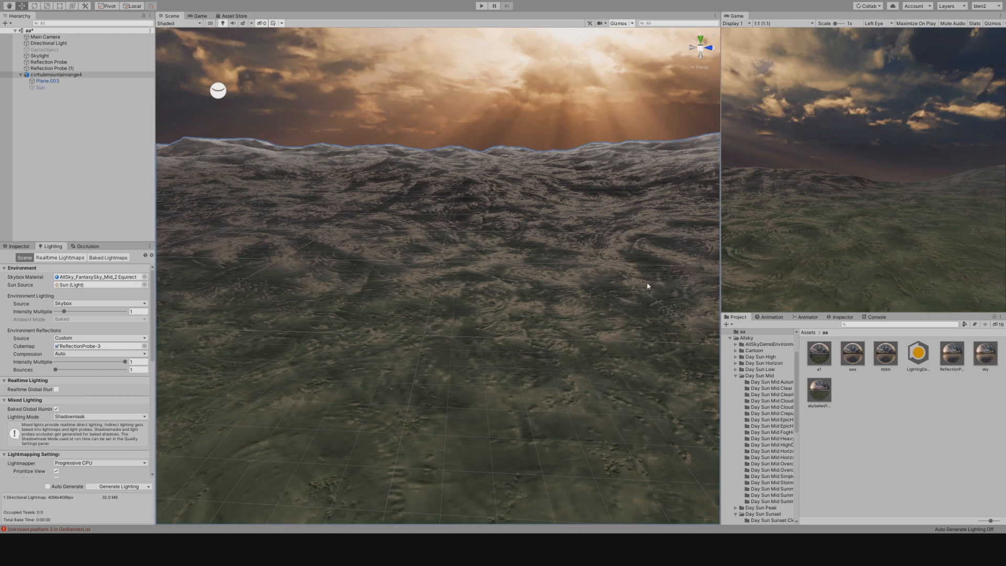
{"action": "mouse_move", "coordinate": [648, 286]}
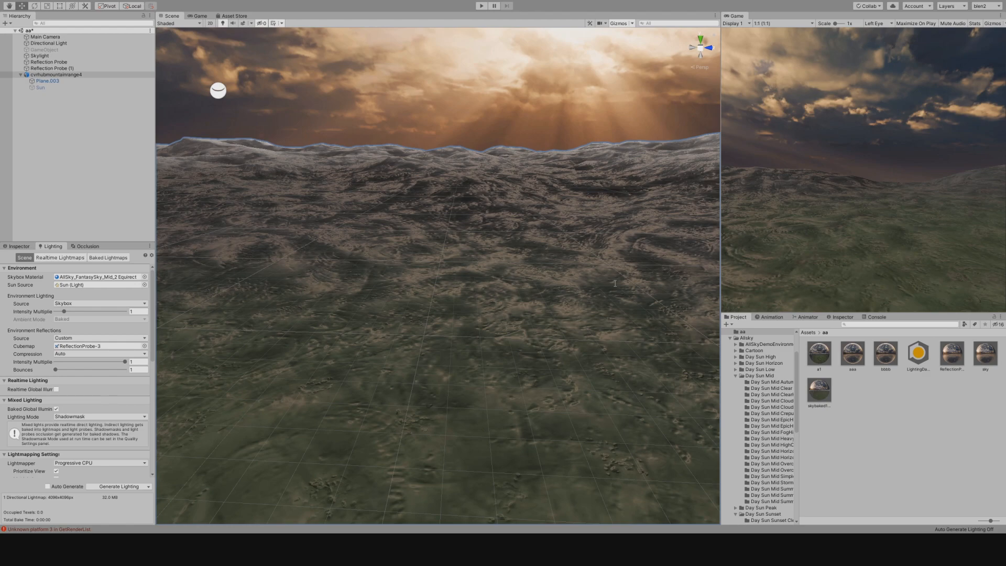
{"action": "mouse_move", "coordinate": [620, 134]}
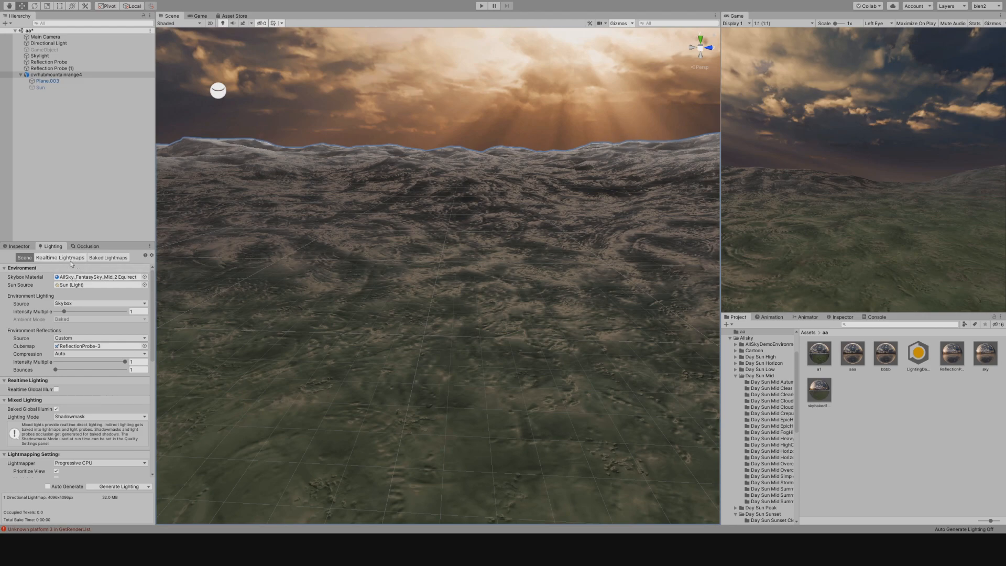
{"action": "mouse_move", "coordinate": [449, 254]}
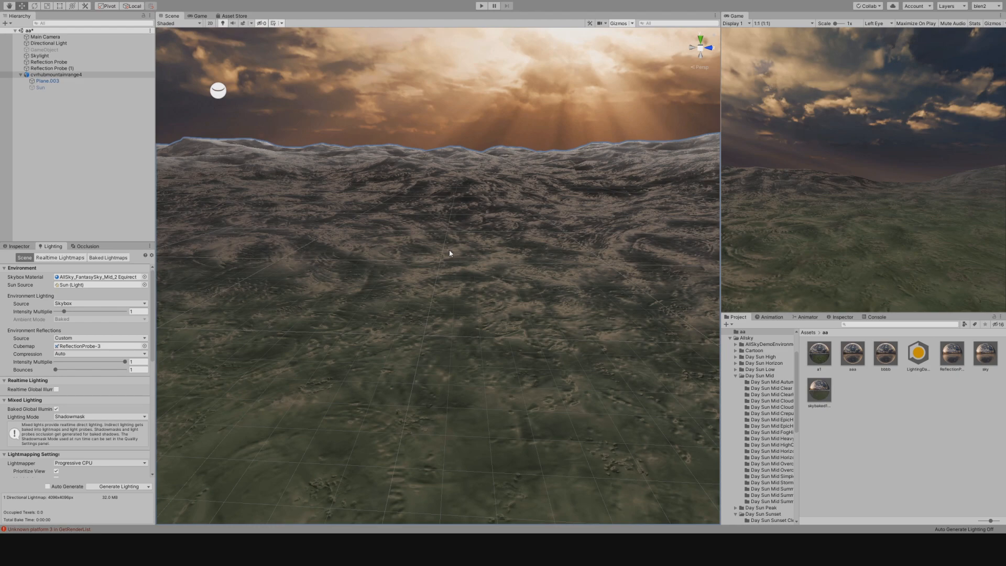
{"action": "mouse_move", "coordinate": [529, 189]}
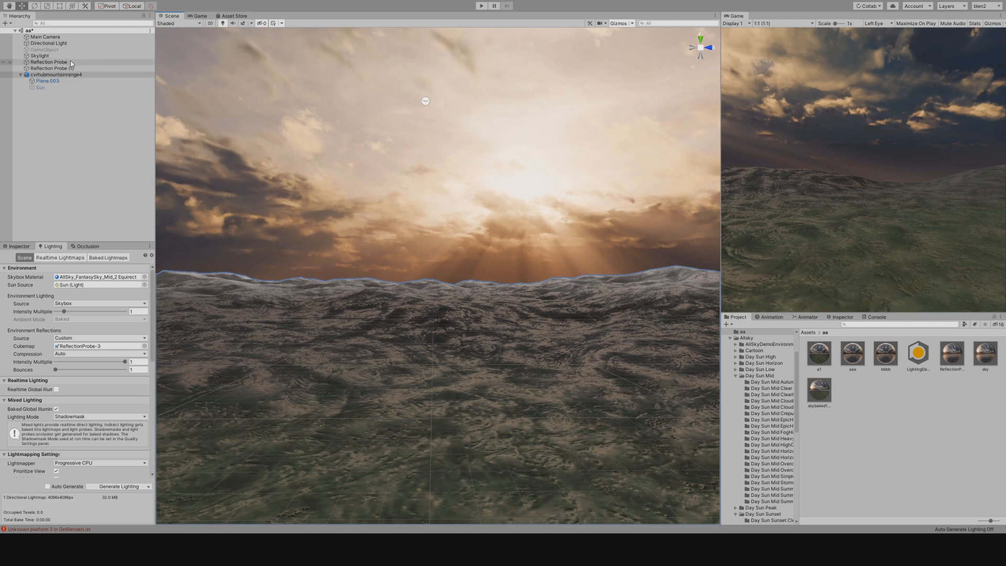
Select Reflection Probe to show its custom type and 2048 capture resolution
{"action": "left_click", "coordinate": [48, 62]}
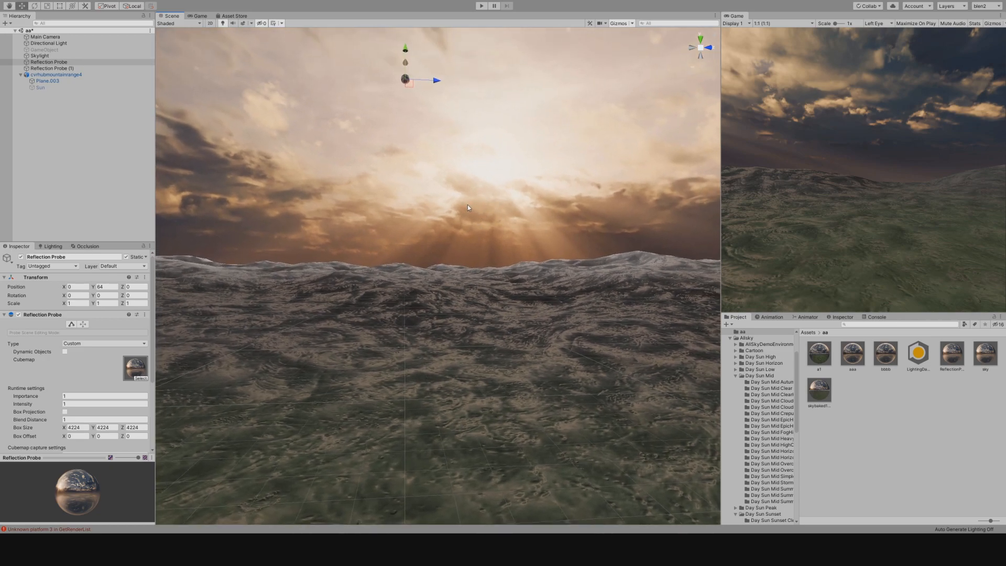
{"action": "mouse_move", "coordinate": [23, 367]}
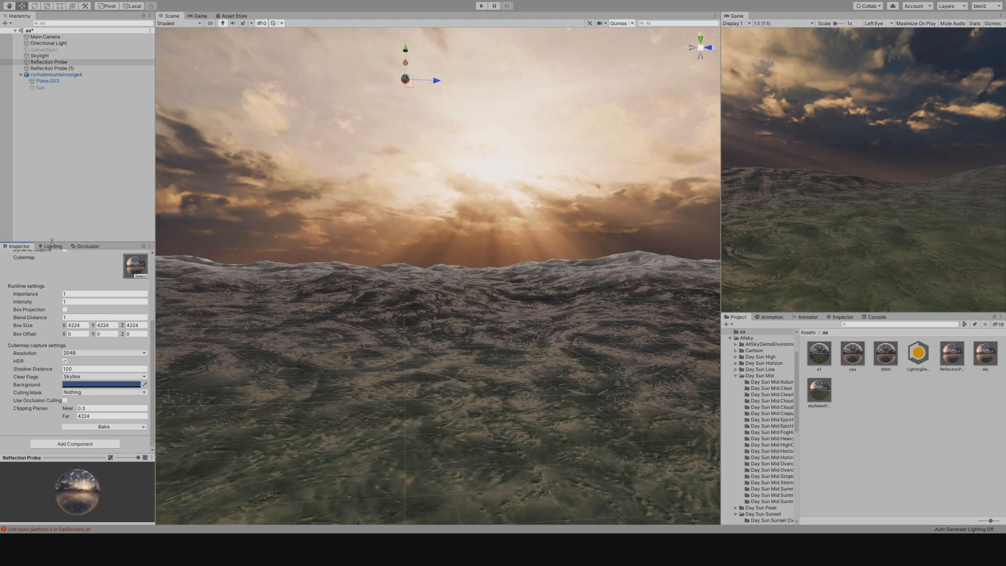
{"action": "left_click", "coordinate": [51, 246]}
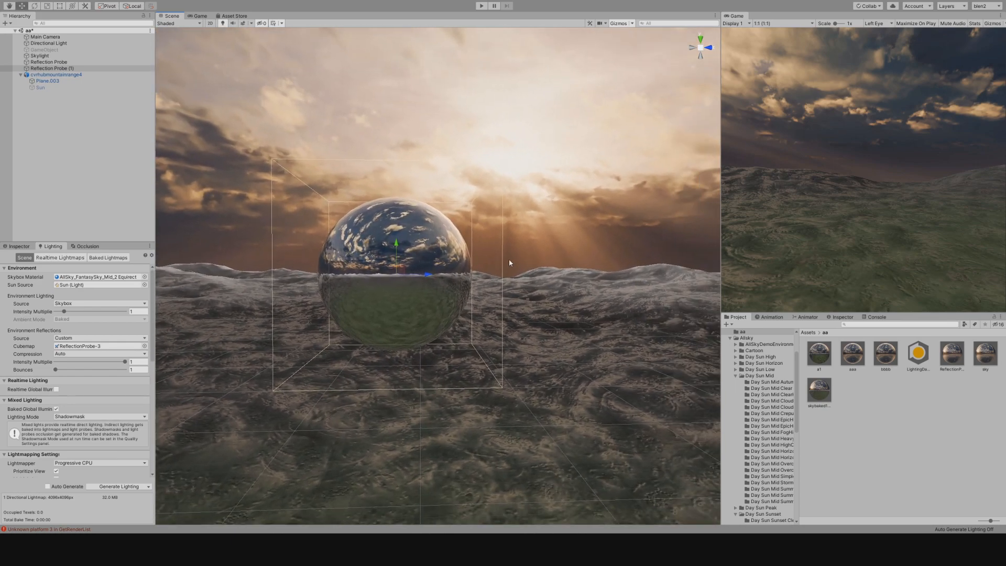
{"action": "mouse_move", "coordinate": [491, 267]}
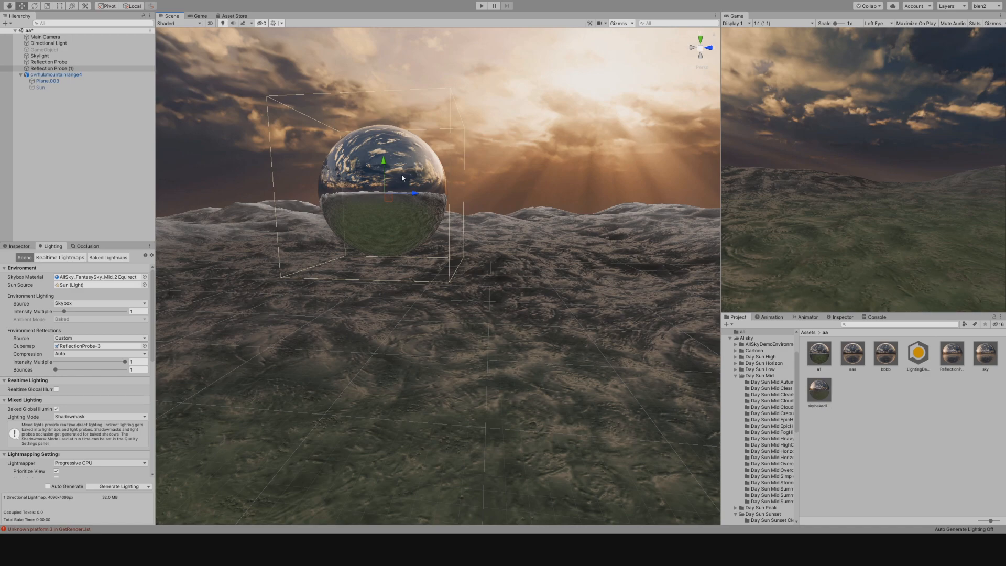
{"action": "mouse_move", "coordinate": [412, 190]}
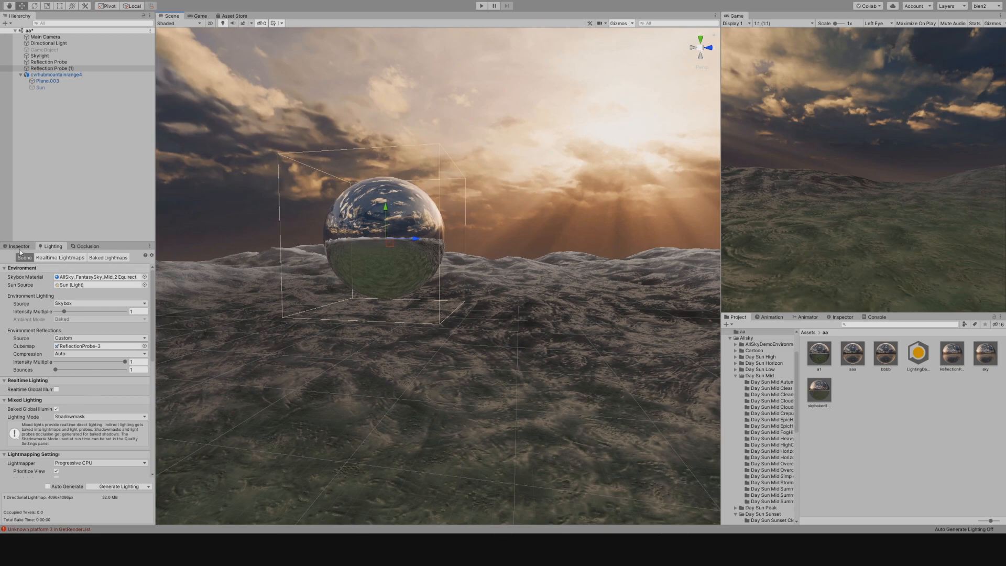
Select Reflection Probe (1) and set its capture resolution to 1024
{"action": "left_click", "coordinate": [52, 69]}
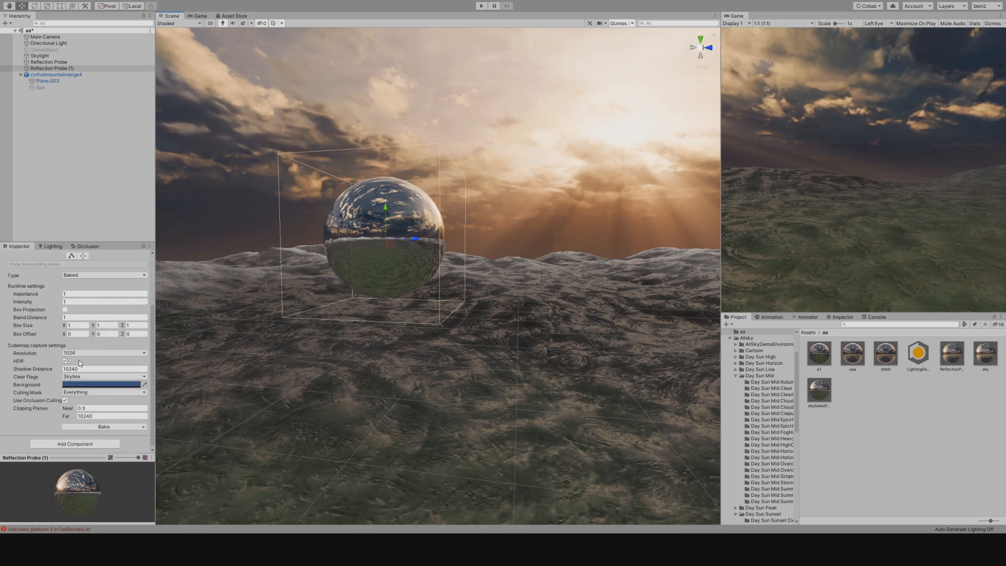
{"action": "left_click", "coordinate": [63, 361]}
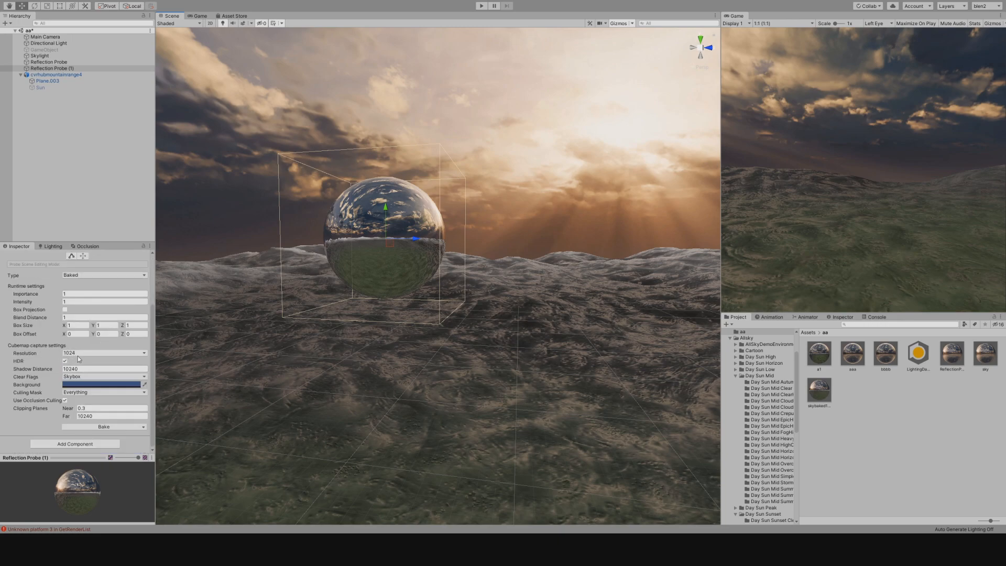
{"action": "mouse_move", "coordinate": [75, 357]}
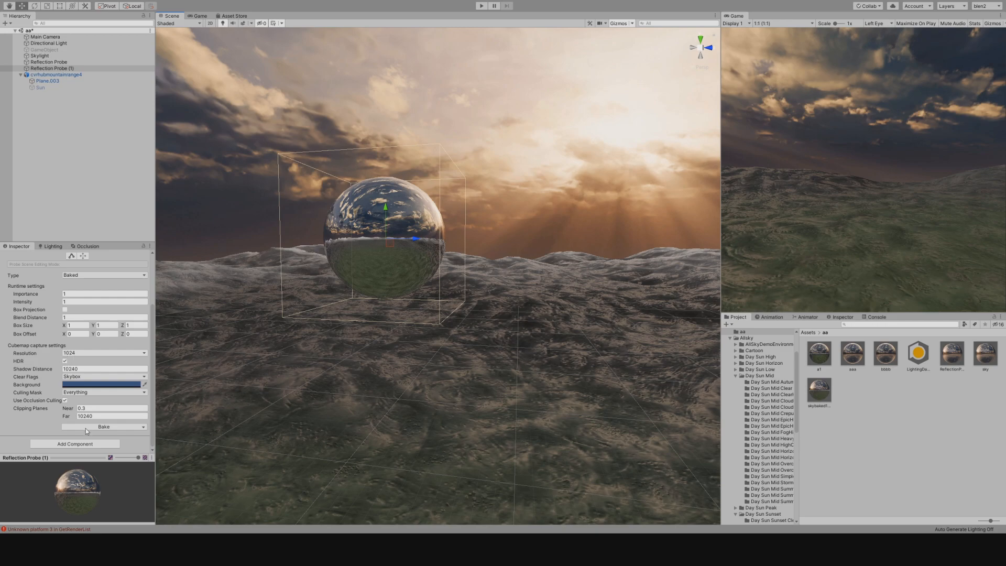
{"action": "mouse_move", "coordinate": [86, 431]}
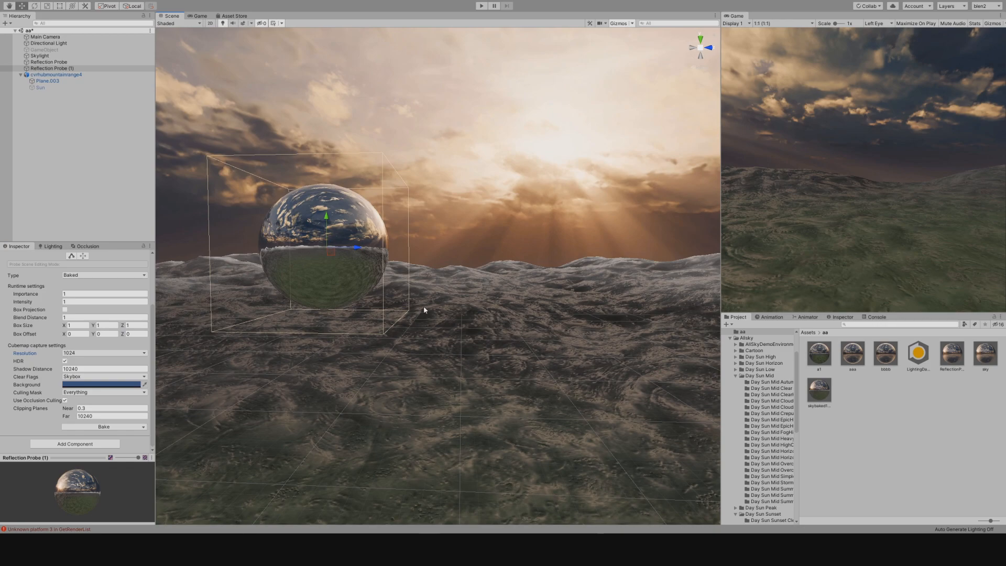
{"action": "mouse_move", "coordinate": [340, 320]}
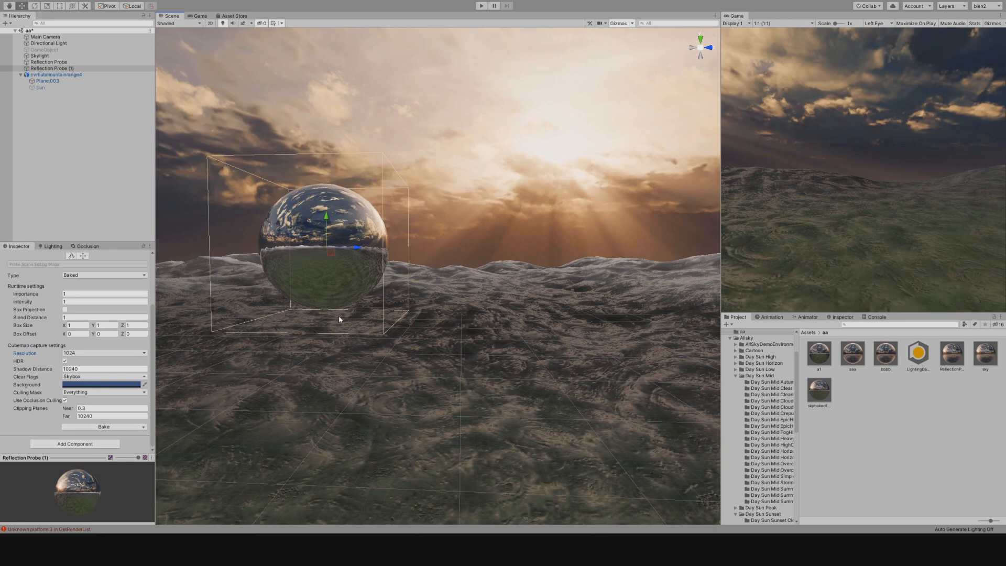
{"action": "mouse_move", "coordinate": [462, 185]}
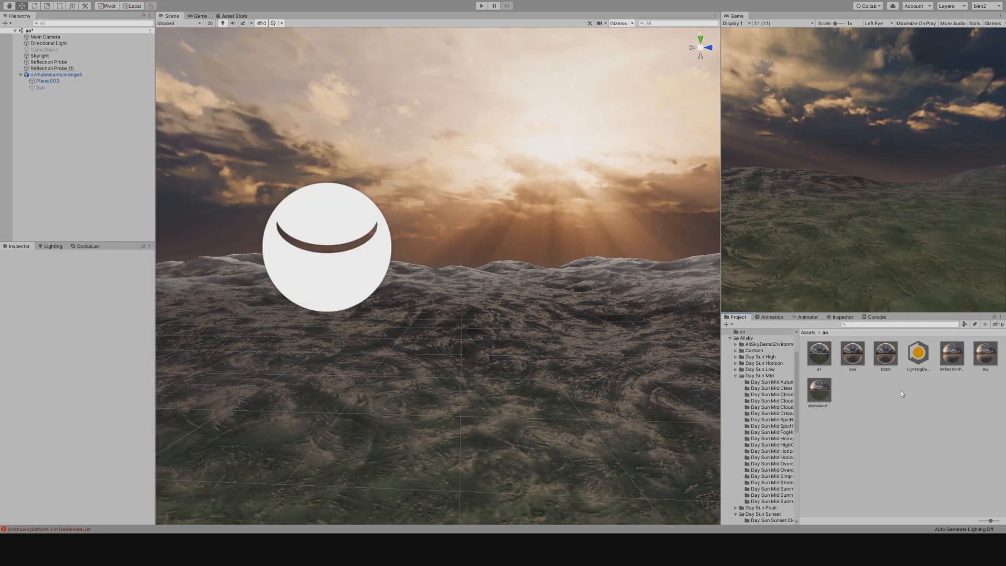
Inspect the baked skybaked1024 cubemap asset in the Project window
{"action": "left_click", "coordinate": [818, 390]}
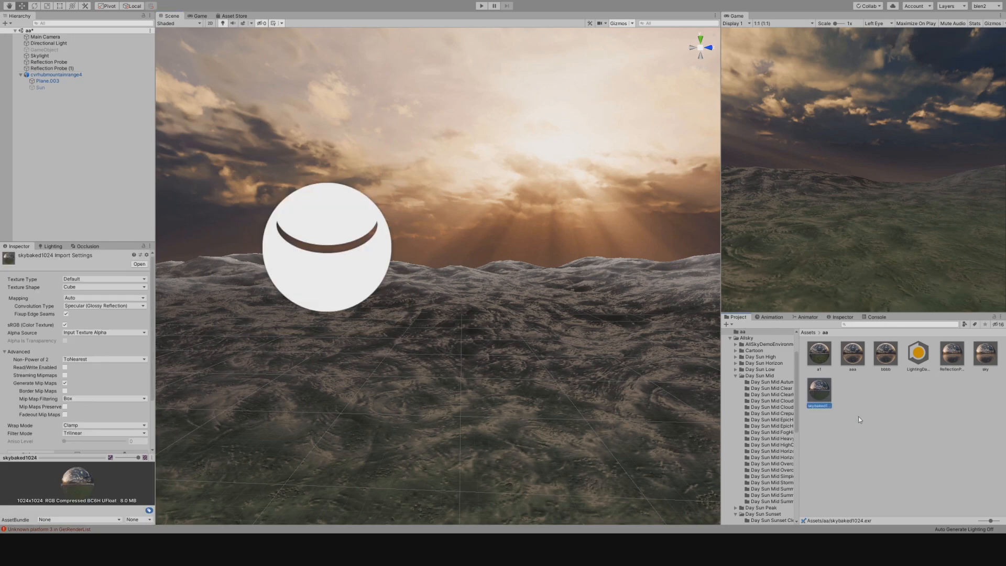
{"action": "mouse_move", "coordinate": [573, 313]}
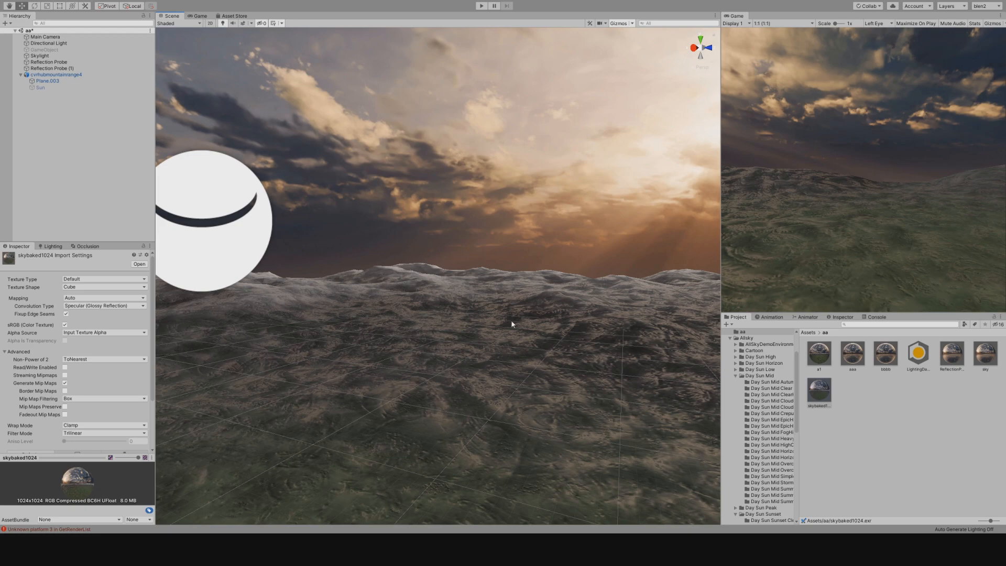
{"action": "mouse_move", "coordinate": [512, 324]}
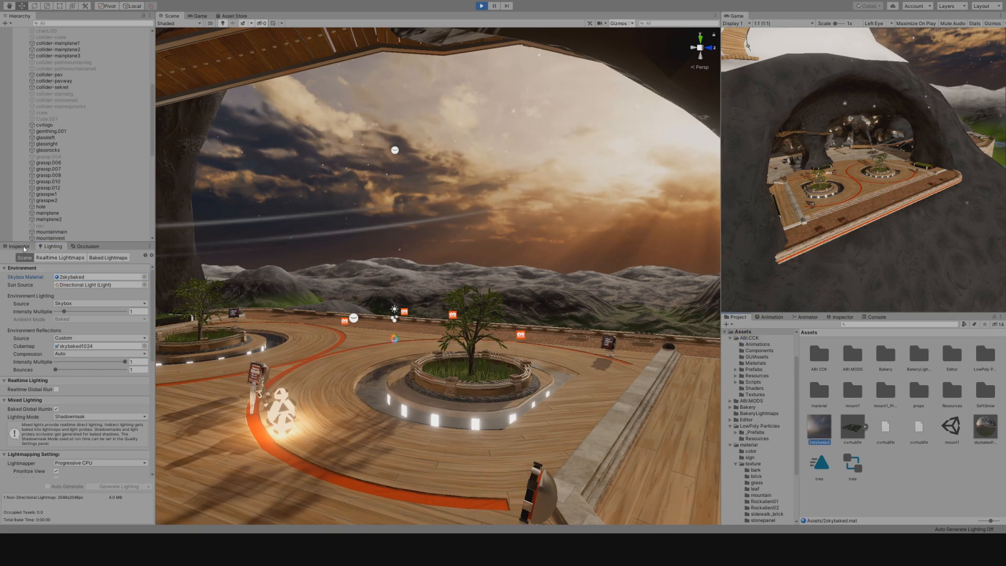
{"action": "left_click", "coordinate": [819, 427]}
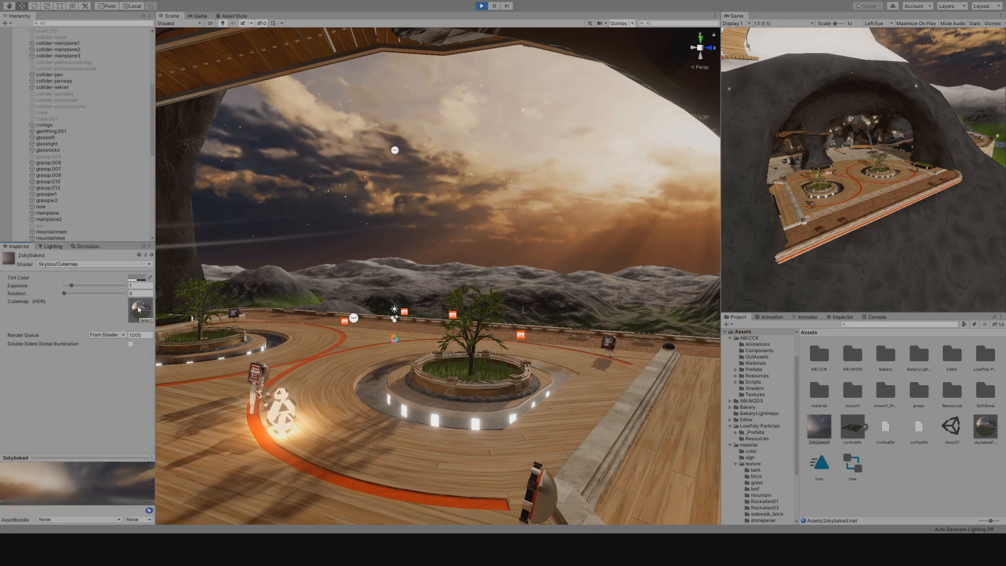
{"action": "left_click", "coordinate": [52, 246]}
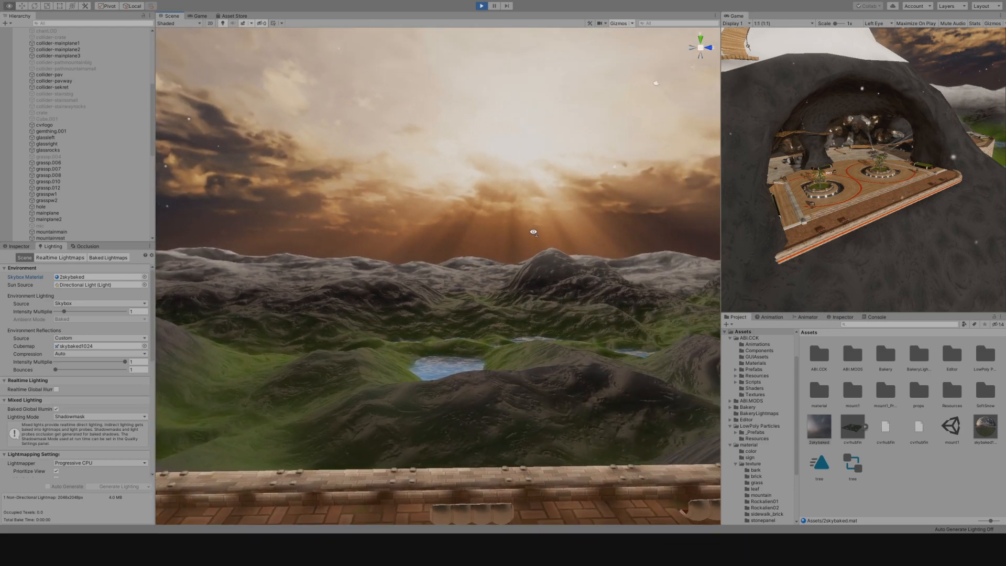
{"action": "left_click_drag", "start_coordinate": [534, 232], "coordinate": [515, 235]}
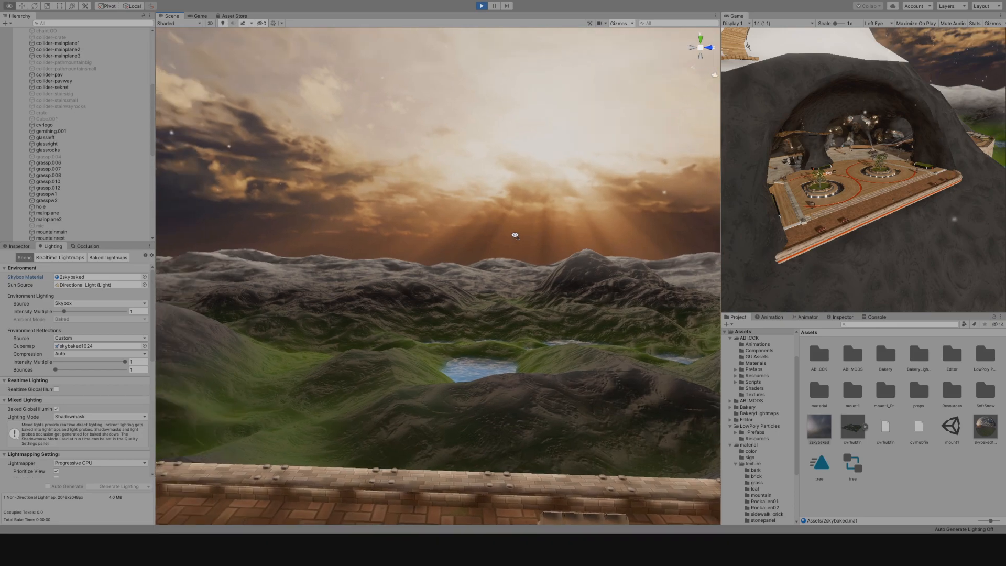